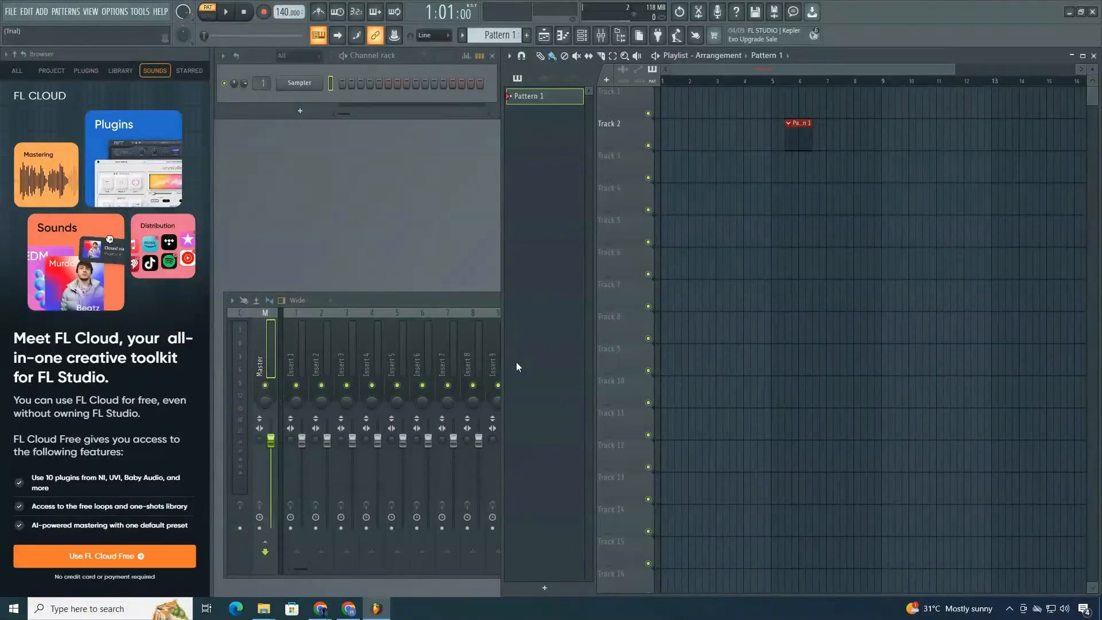
Step: Switch from FL Studio to Google Chrome on its new-tab page
left_click(415, 608)
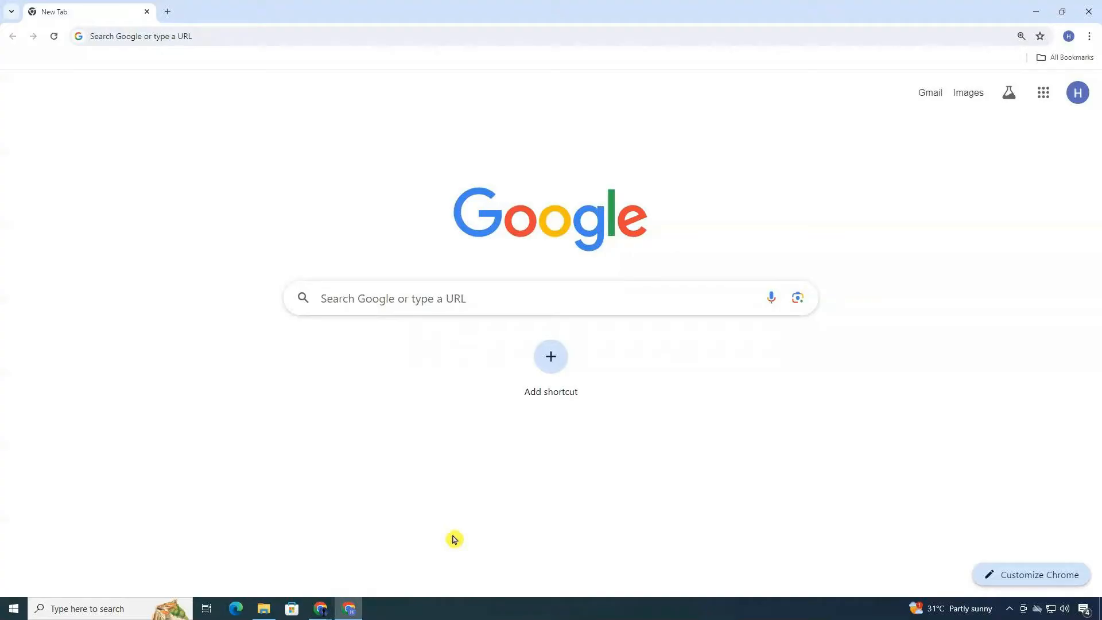
Step: Search Google for 'fl studio download'
type("fl studio download")
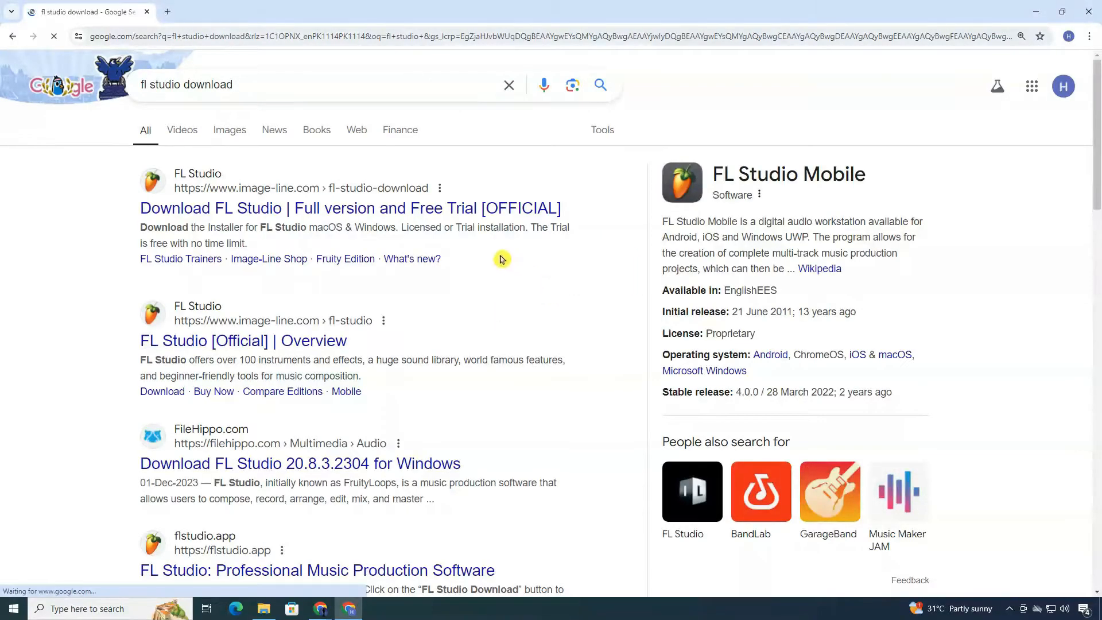
Step: Open the official image-line.com page and run the Windows installer download
left_click(350, 208)
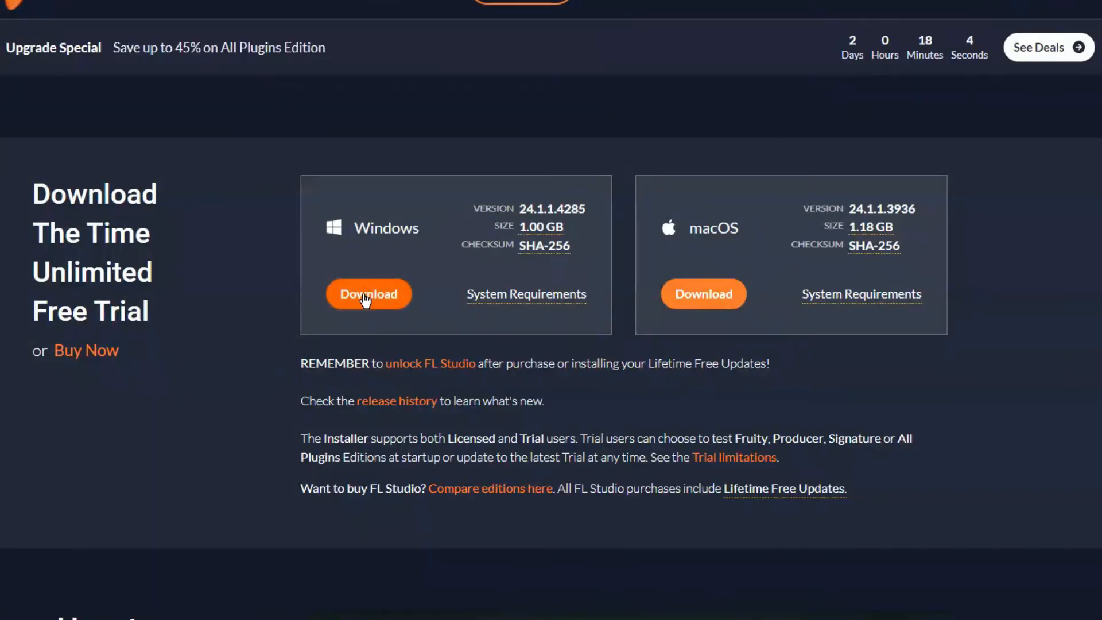
left_click(368, 294)
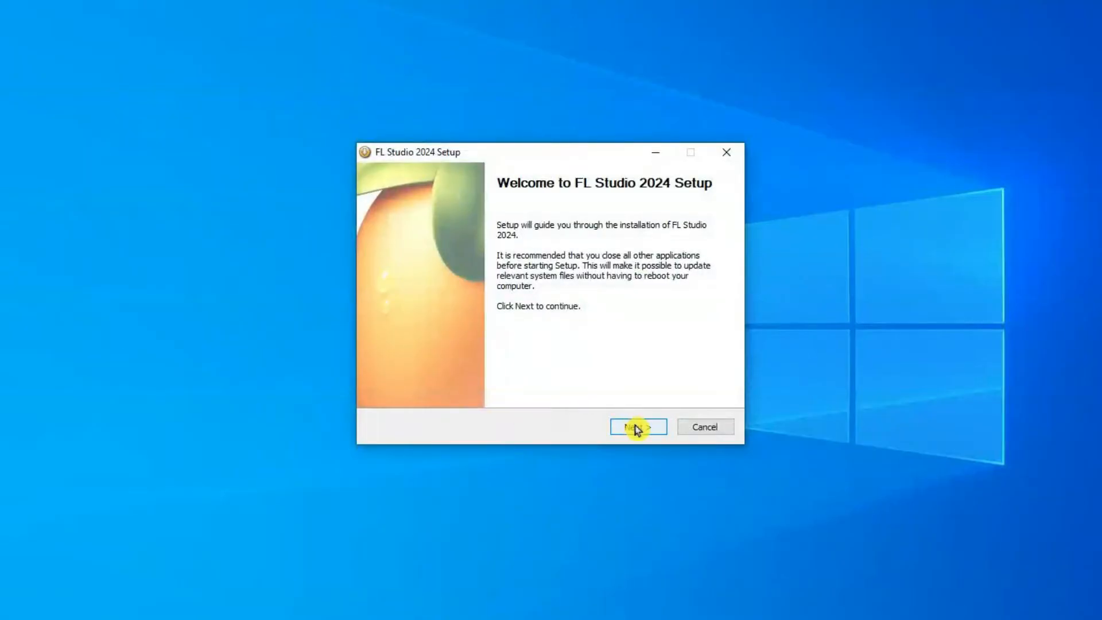
Step: Run the setup wizard with default options, accepting the license, until installation finishes
left_click(637, 427)
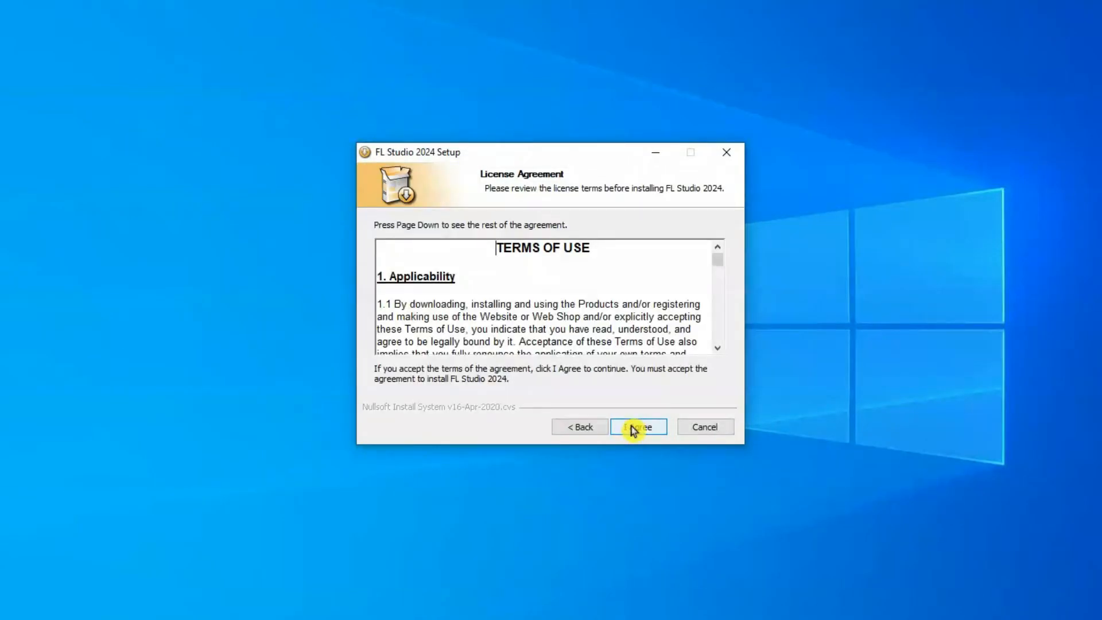
left_click(637, 427)
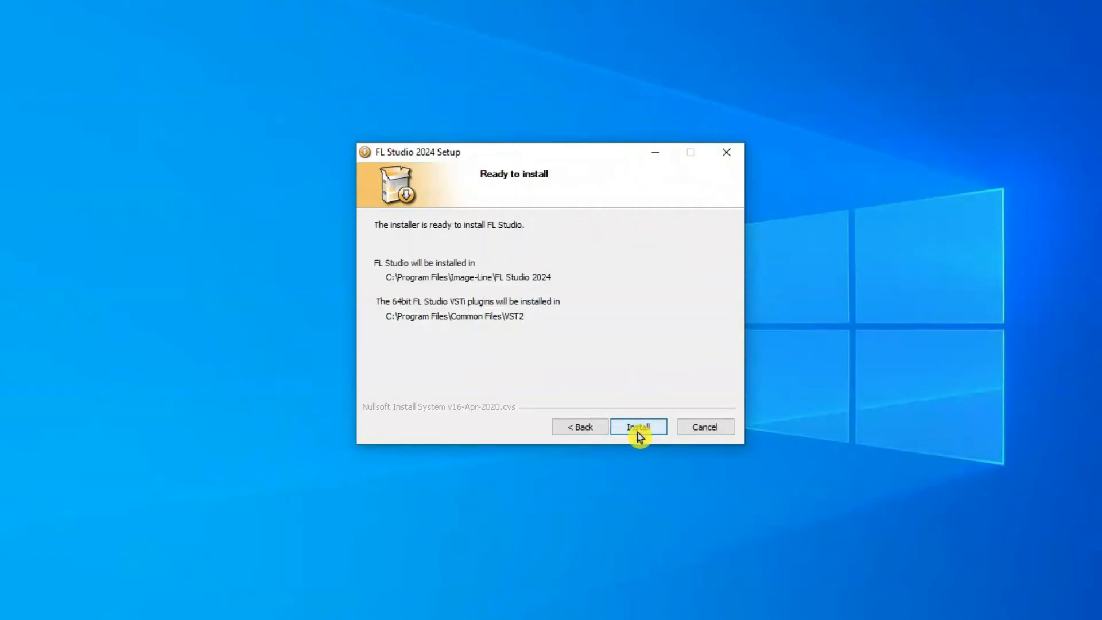
left_click(637, 427)
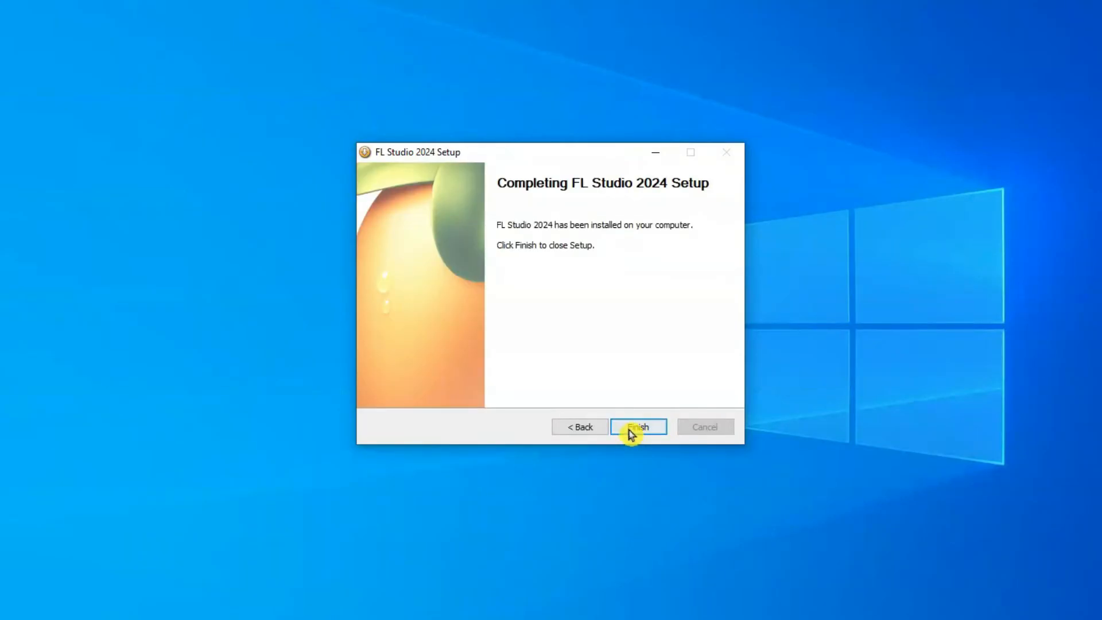
left_click(637, 427)
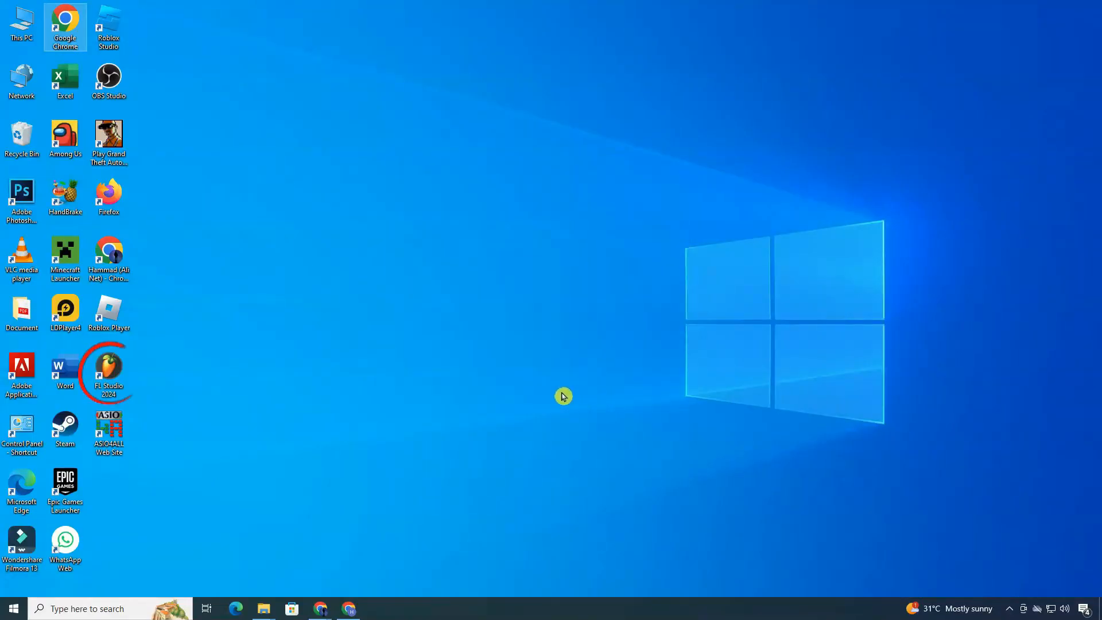
mouse_move(302, 383)
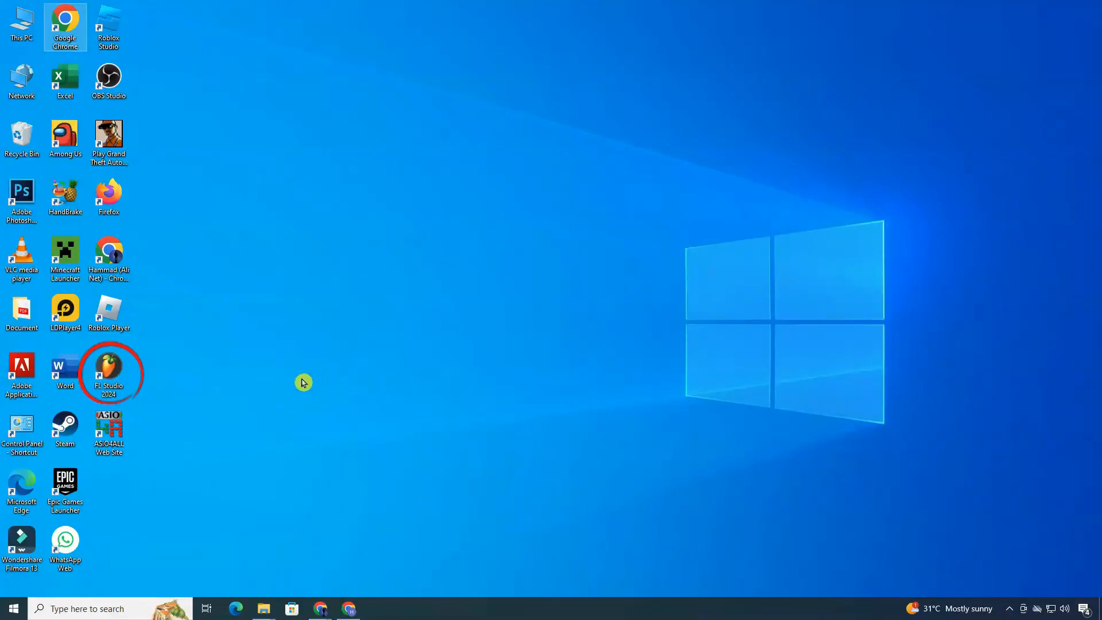
Step: Start FL Studio 2024 from its desktop shortcut
right_click(109, 372)
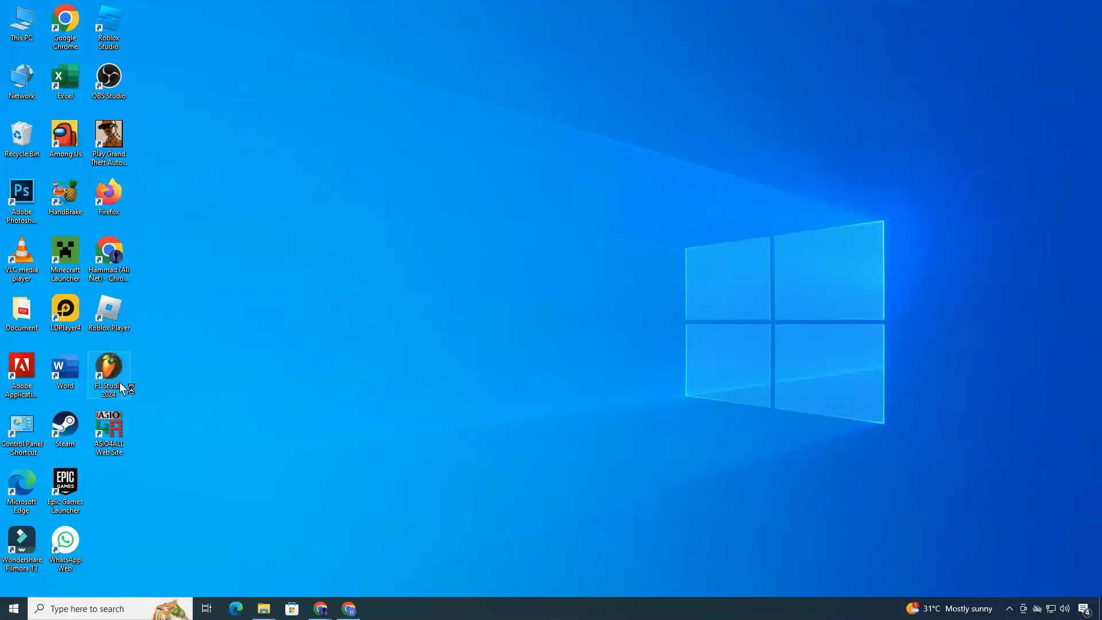
double_click(108, 371)
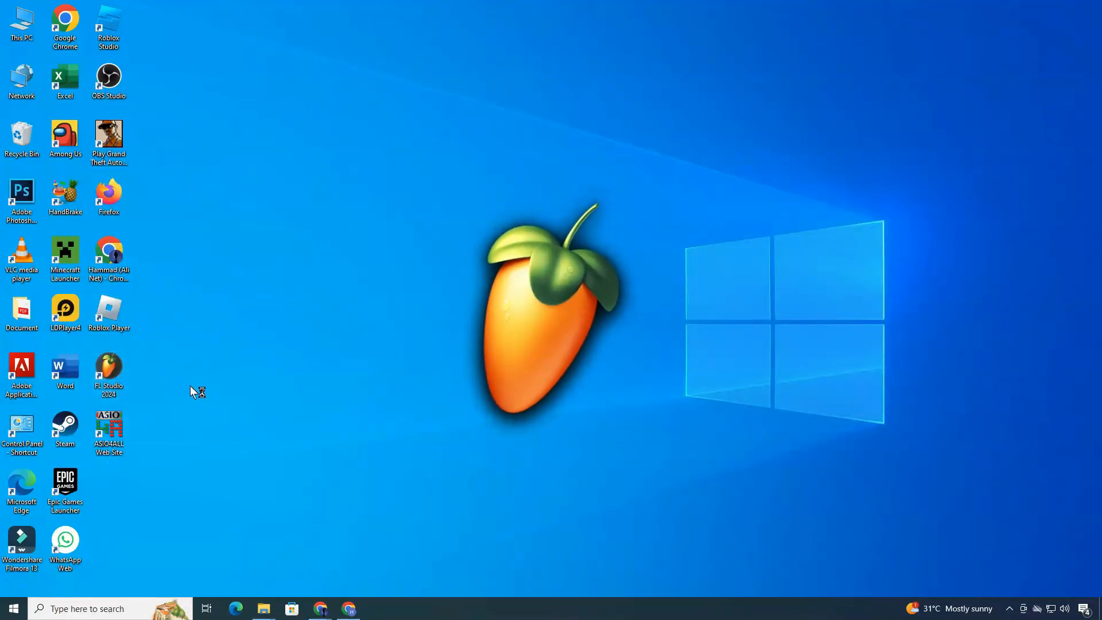
double_click(108, 369)
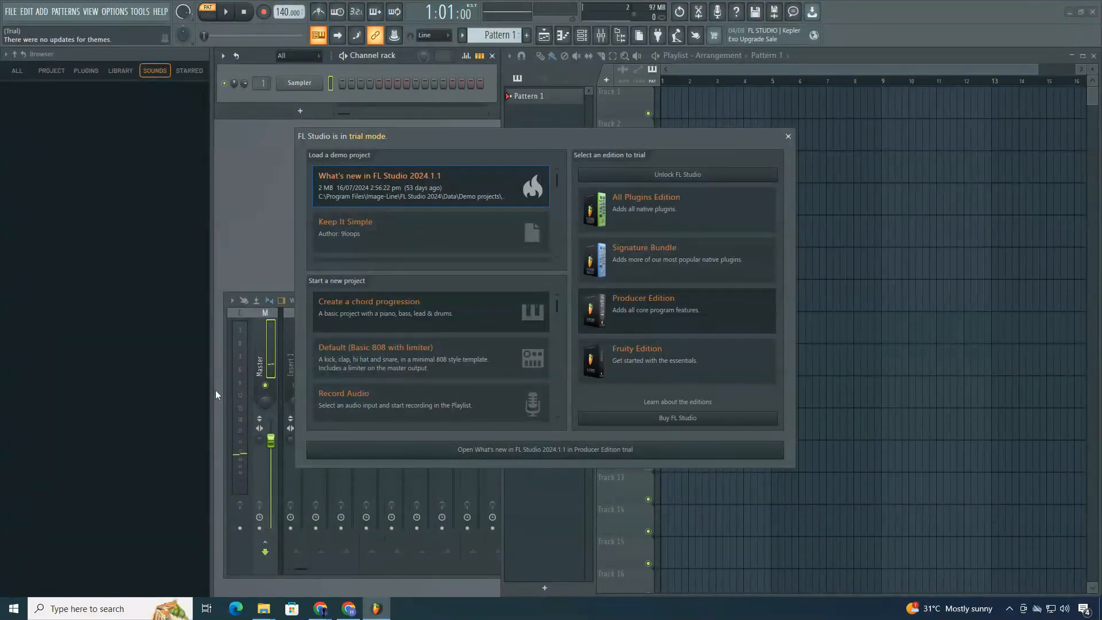
mouse_move(766, 145)
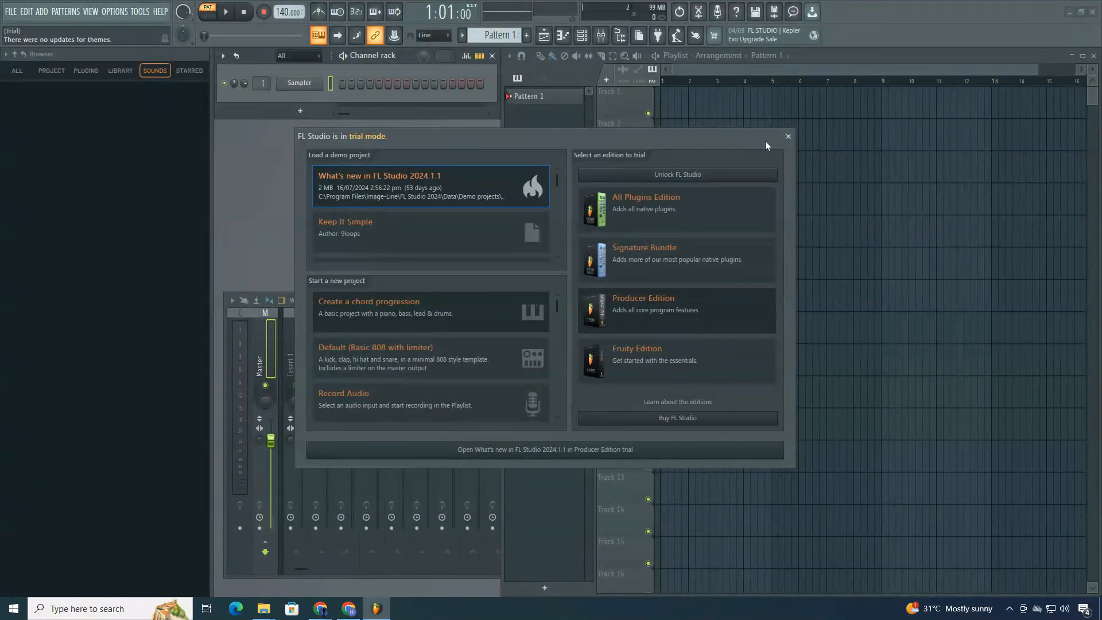
Step: Close the 'FL Studio is in trial mode' dialog
left_click(788, 136)
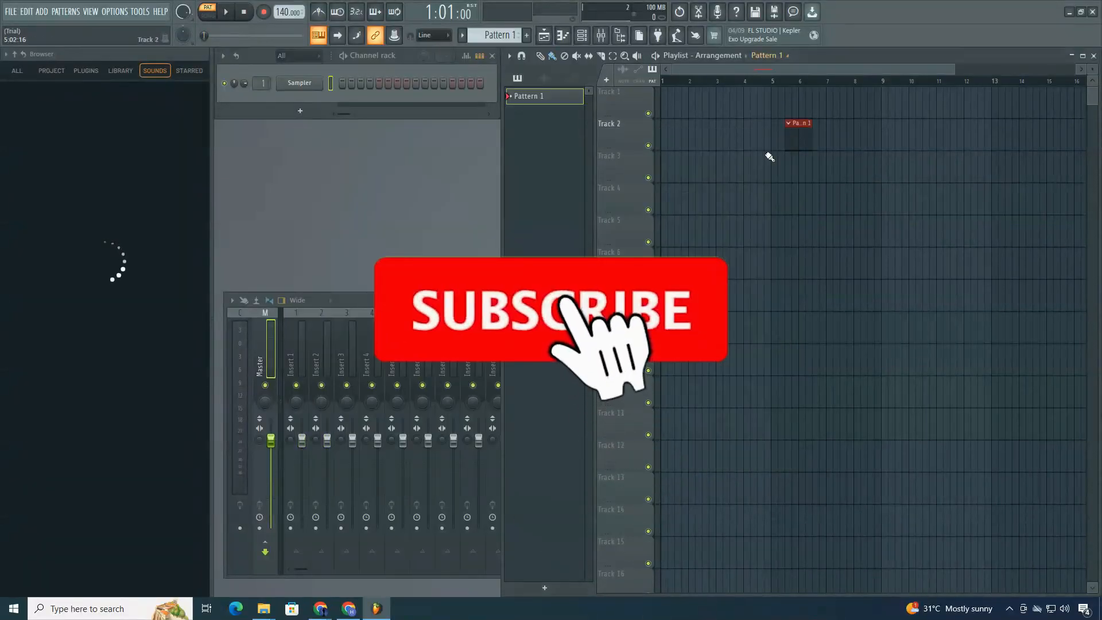